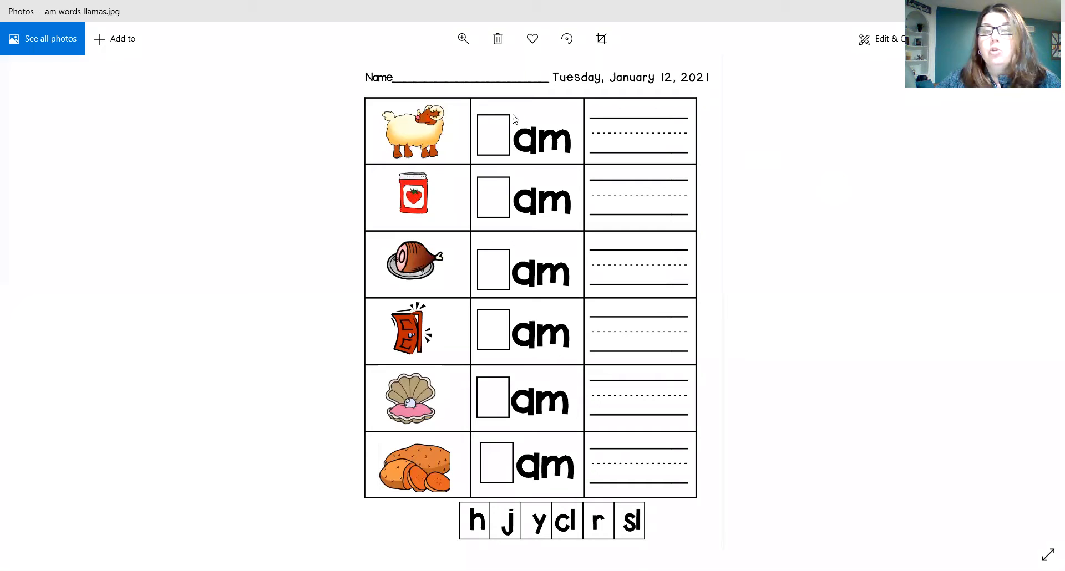
{"action": "mouse_move", "coordinate": [389, 138]}
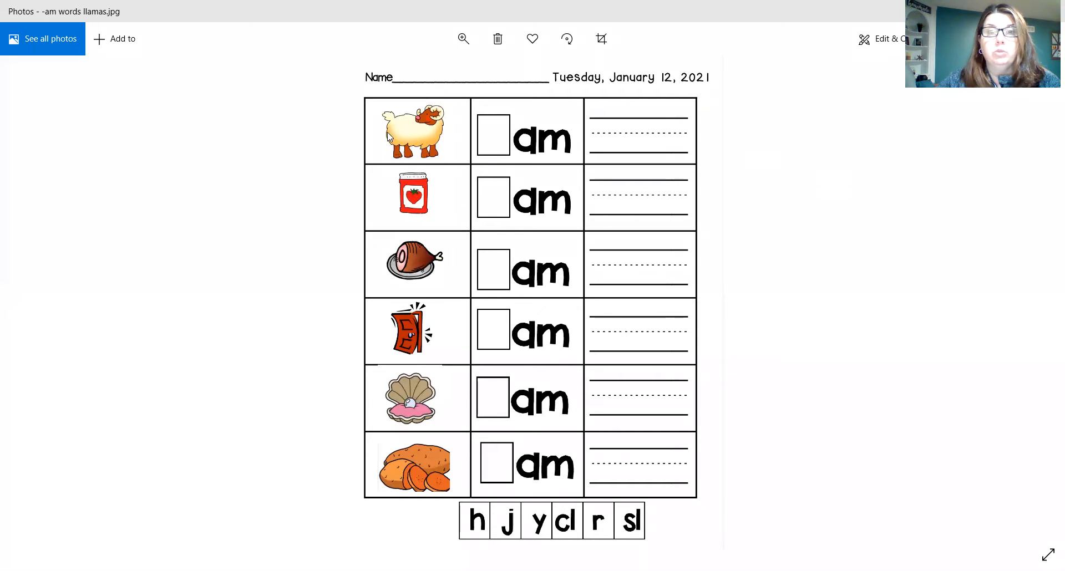
{"action": "mouse_move", "coordinate": [416, 140]}
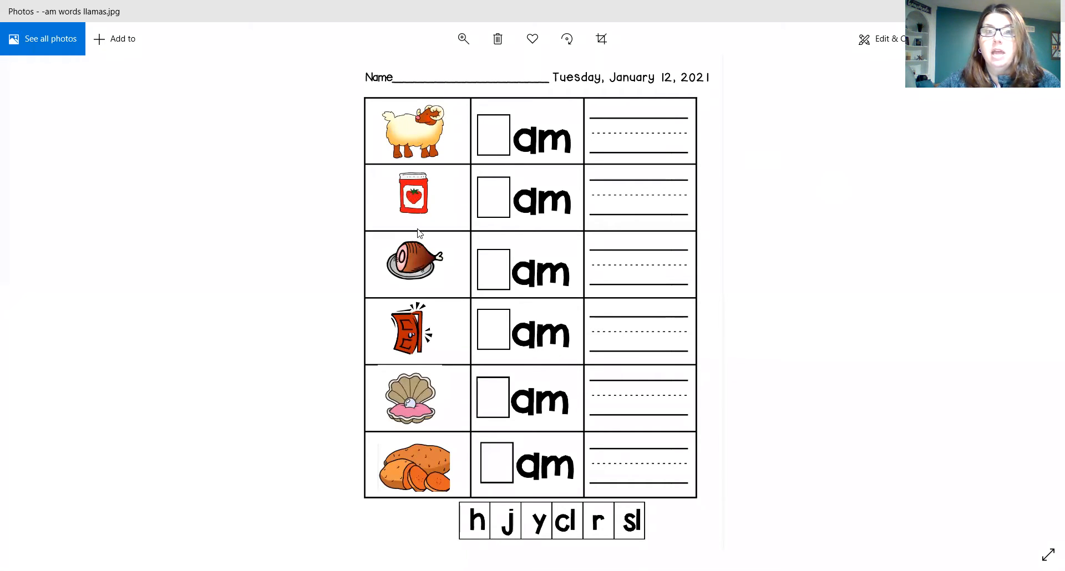
{"action": "mouse_move", "coordinate": [429, 279]}
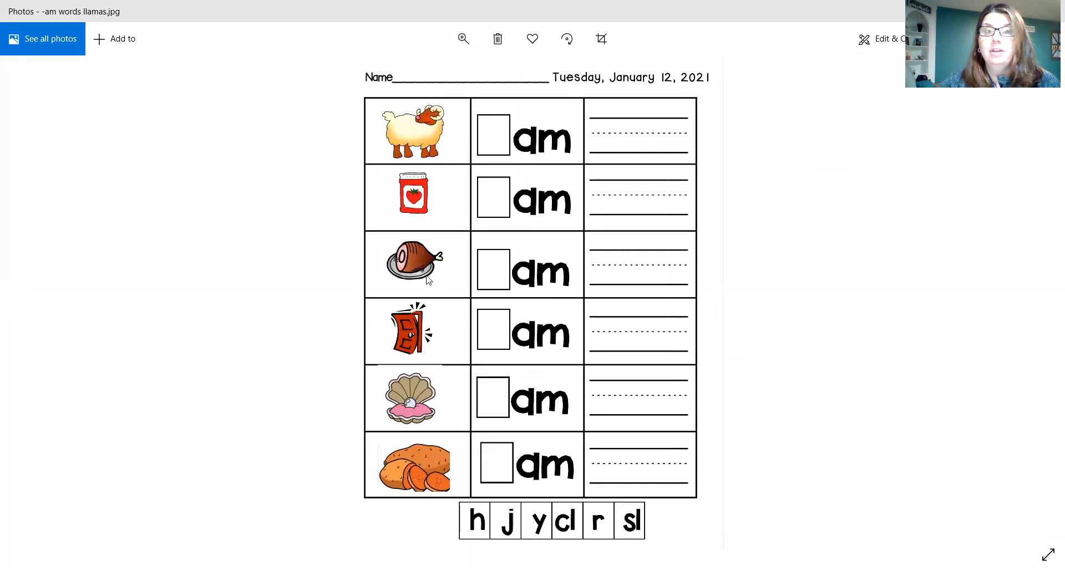
{"action": "mouse_move", "coordinate": [434, 394]}
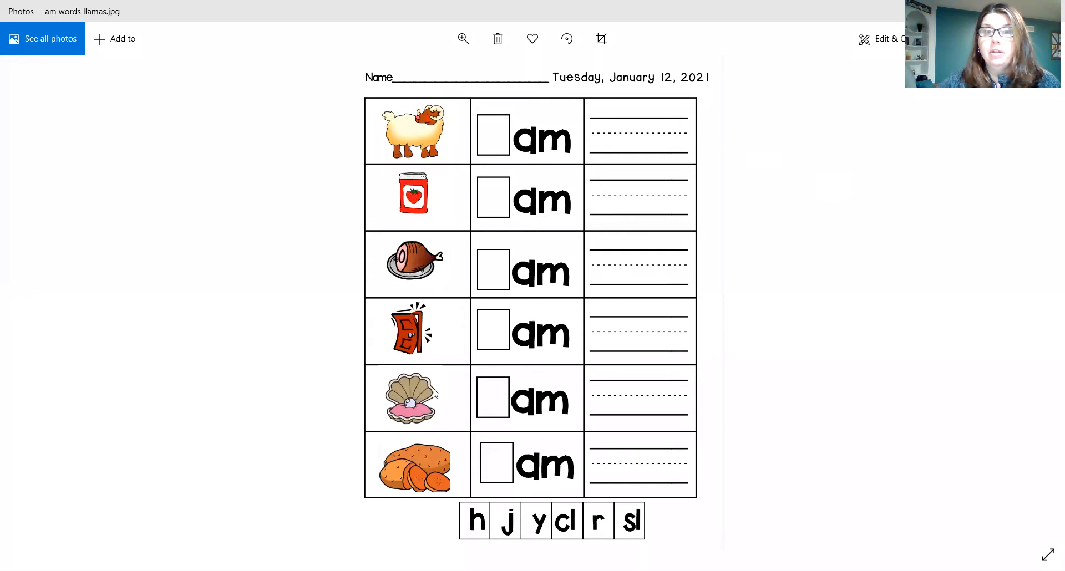
{"action": "mouse_move", "coordinate": [431, 440]}
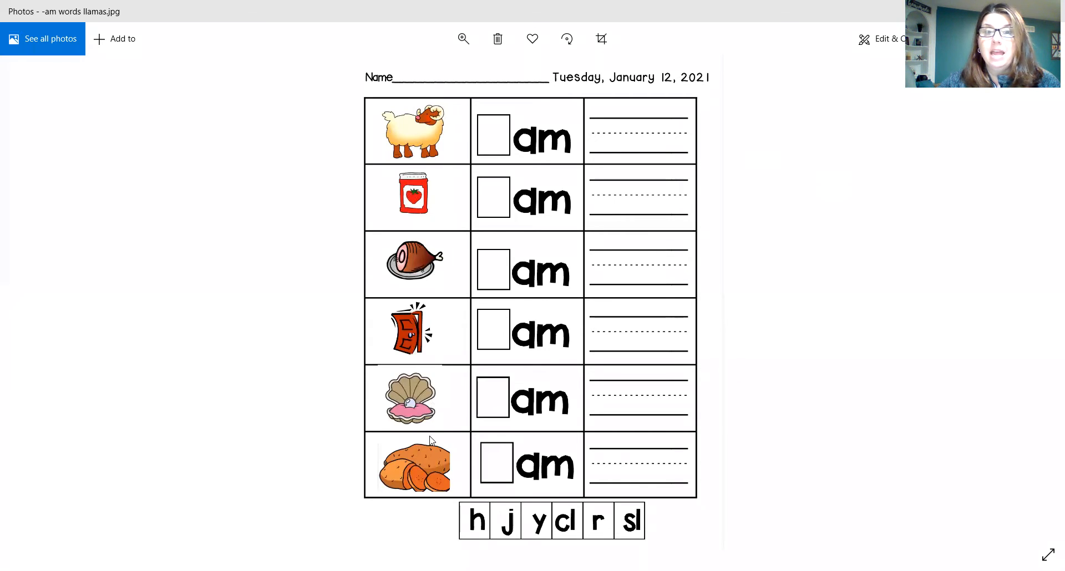
{"action": "mouse_move", "coordinate": [481, 439]}
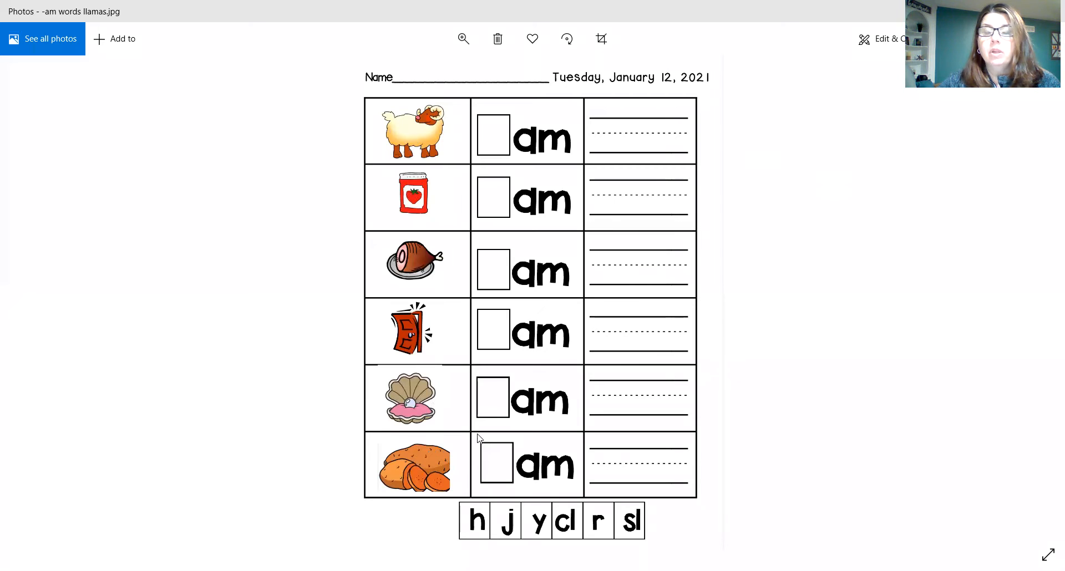
{"action": "mouse_move", "coordinate": [836, 313]}
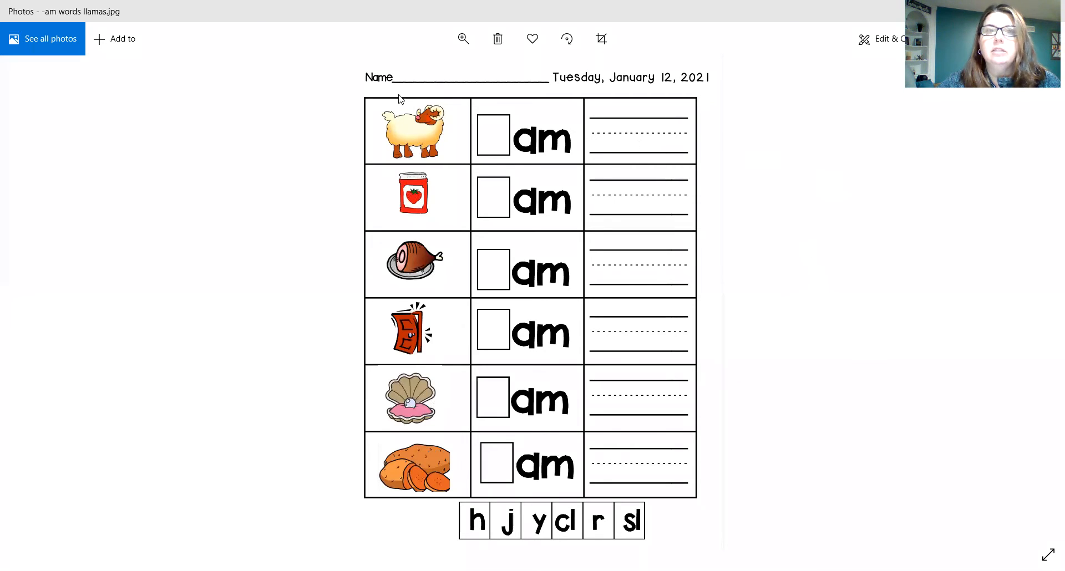
{"action": "mouse_move", "coordinate": [384, 128]}
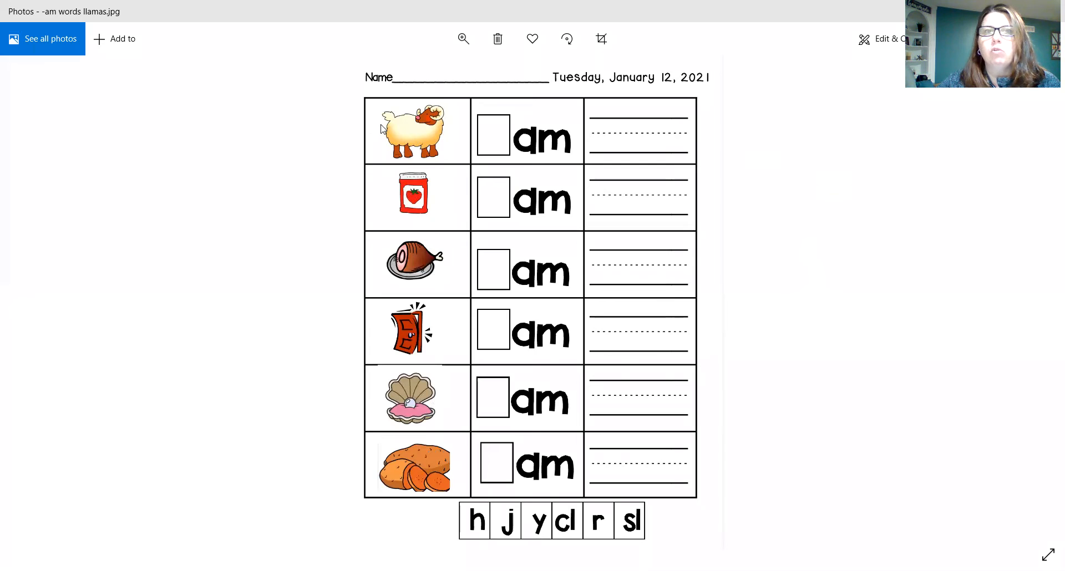
{"action": "mouse_move", "coordinate": [391, 134]}
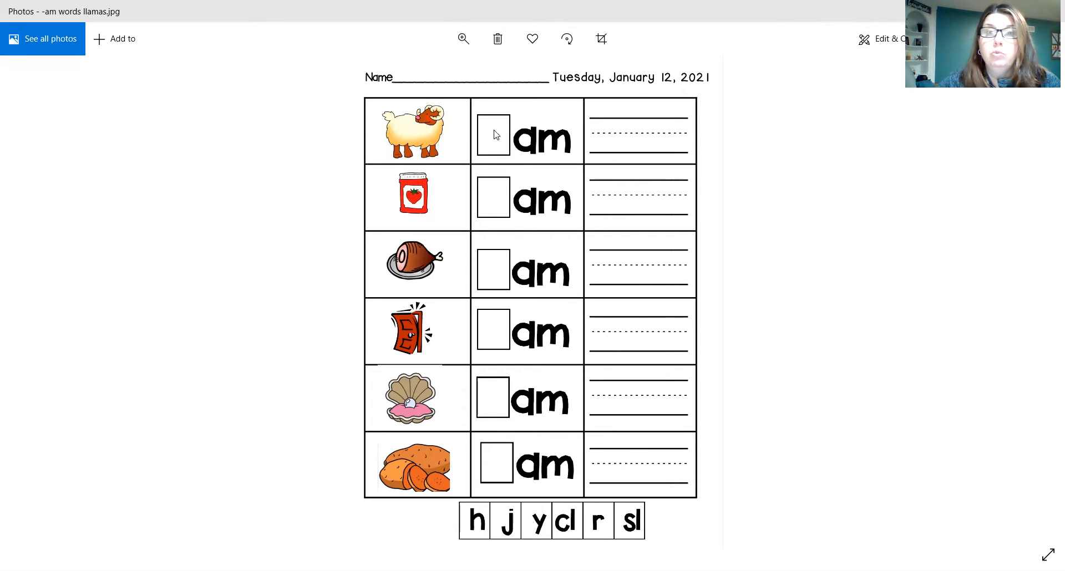
{"action": "mouse_move", "coordinate": [501, 141]}
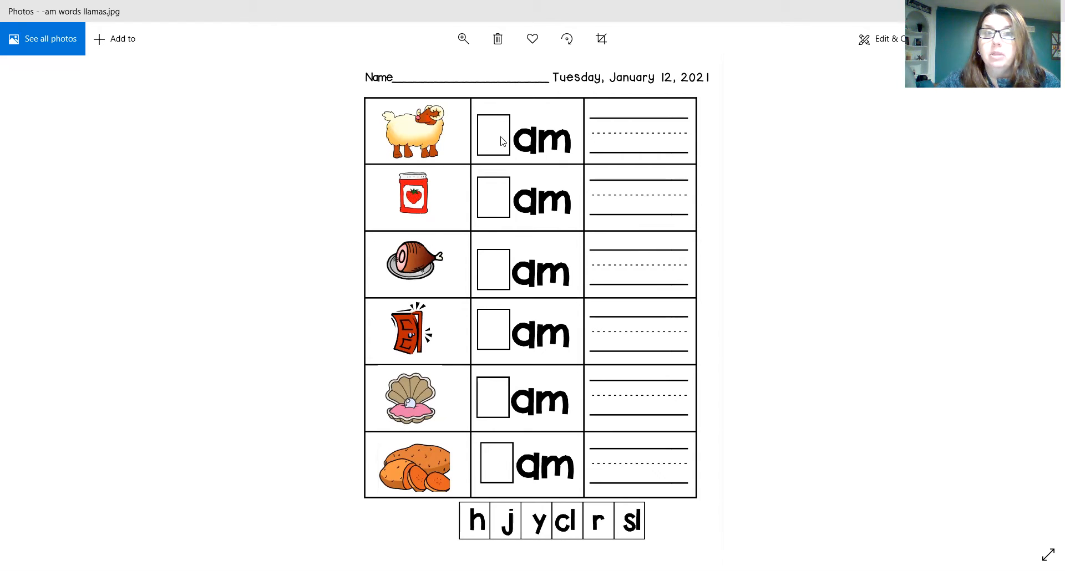
{"action": "mouse_move", "coordinate": [485, 132]}
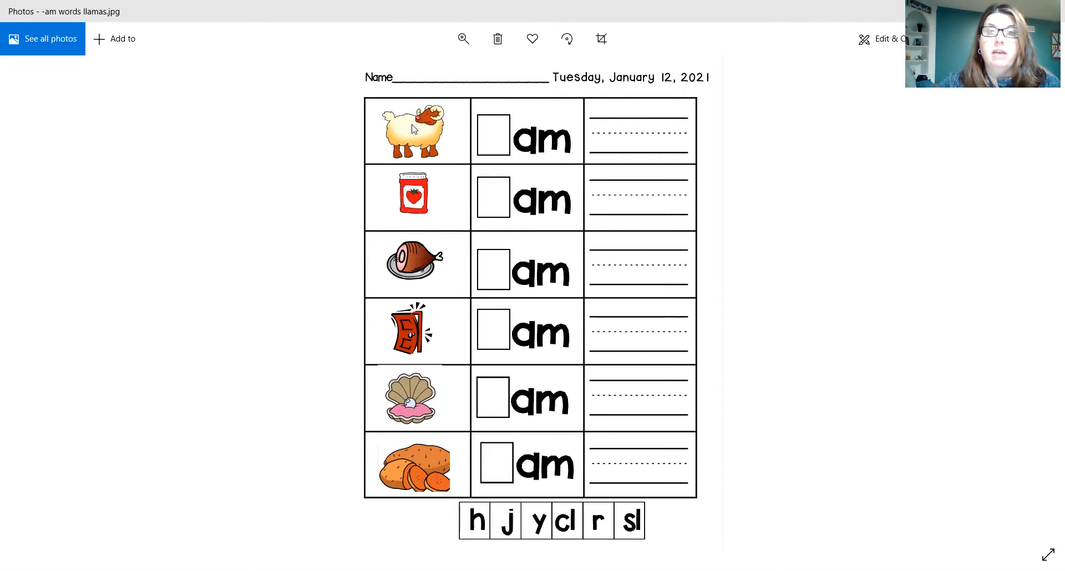
{"action": "mouse_move", "coordinate": [404, 250]}
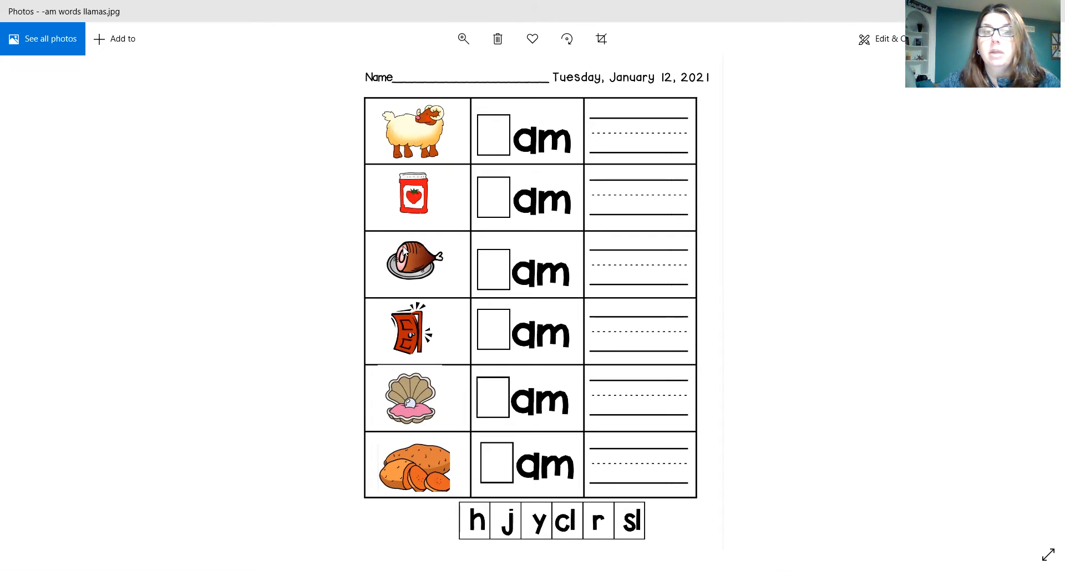
{"action": "mouse_move", "coordinate": [525, 168]}
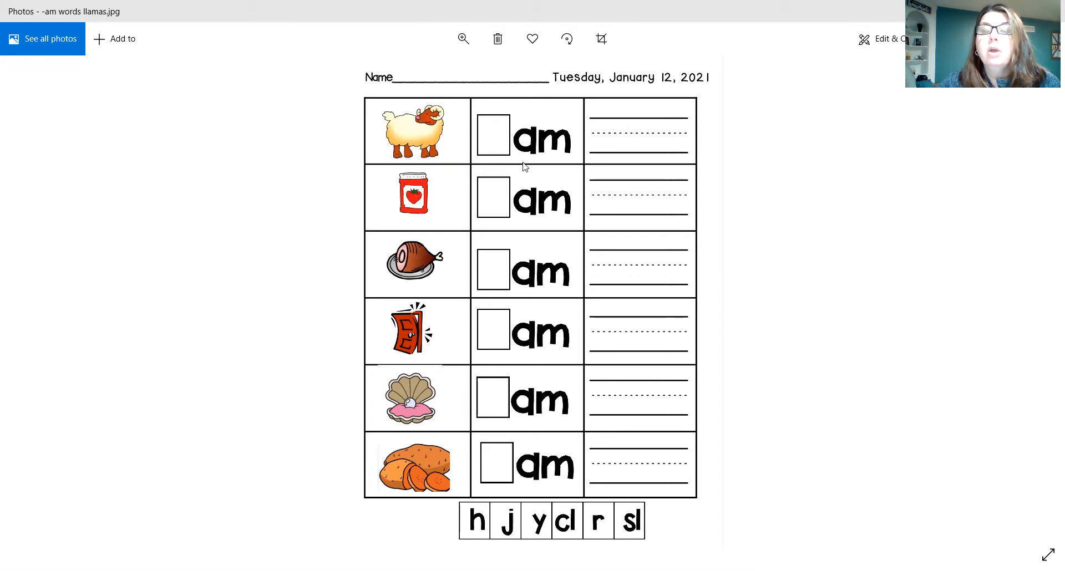
{"action": "mouse_move", "coordinate": [476, 453]}
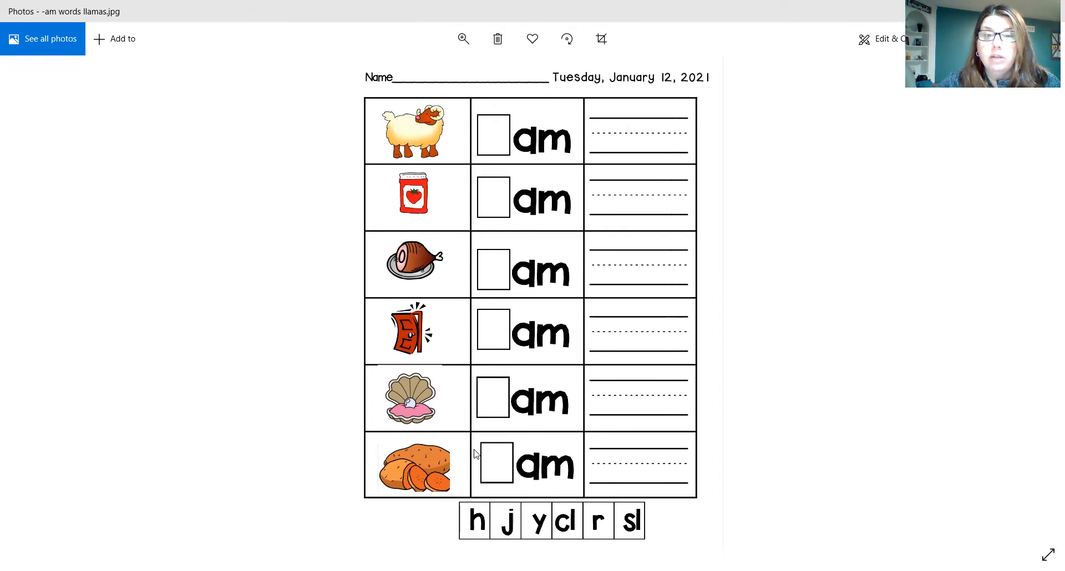
{"action": "mouse_move", "coordinate": [604, 134]}
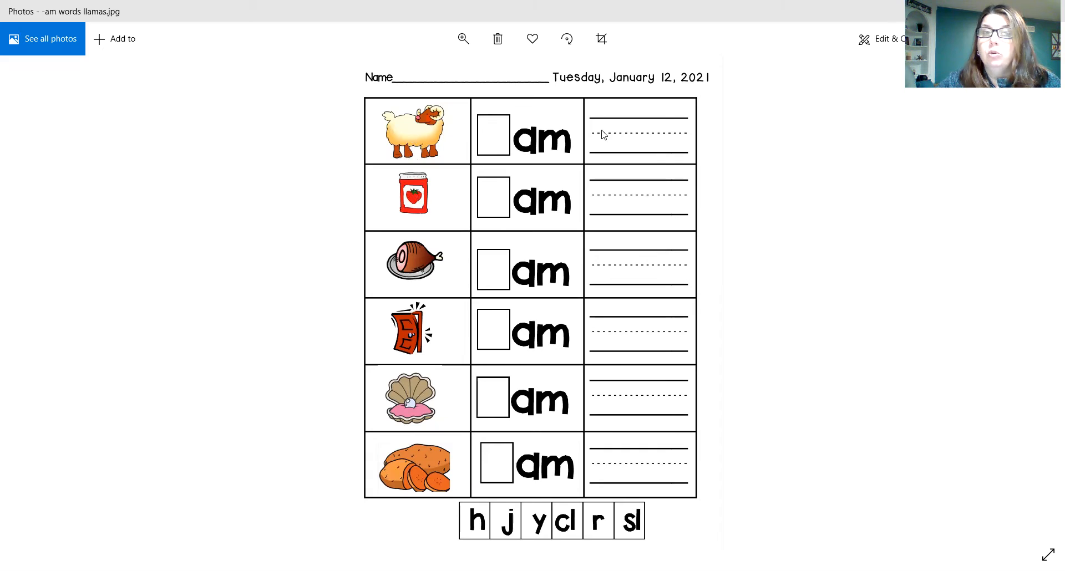
{"action": "mouse_move", "coordinate": [560, 307]}
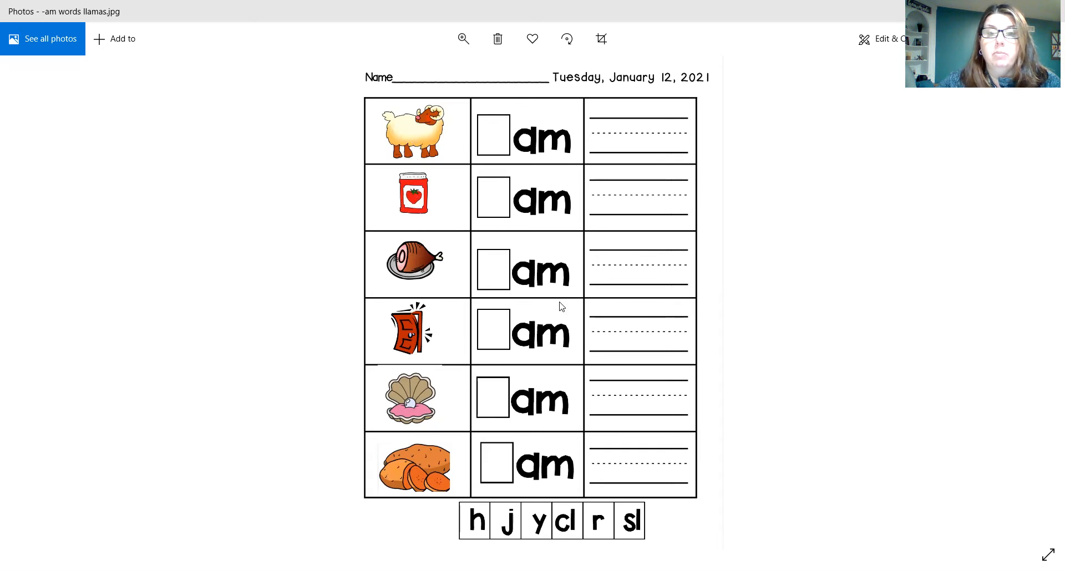
{"action": "mouse_move", "coordinate": [499, 142]}
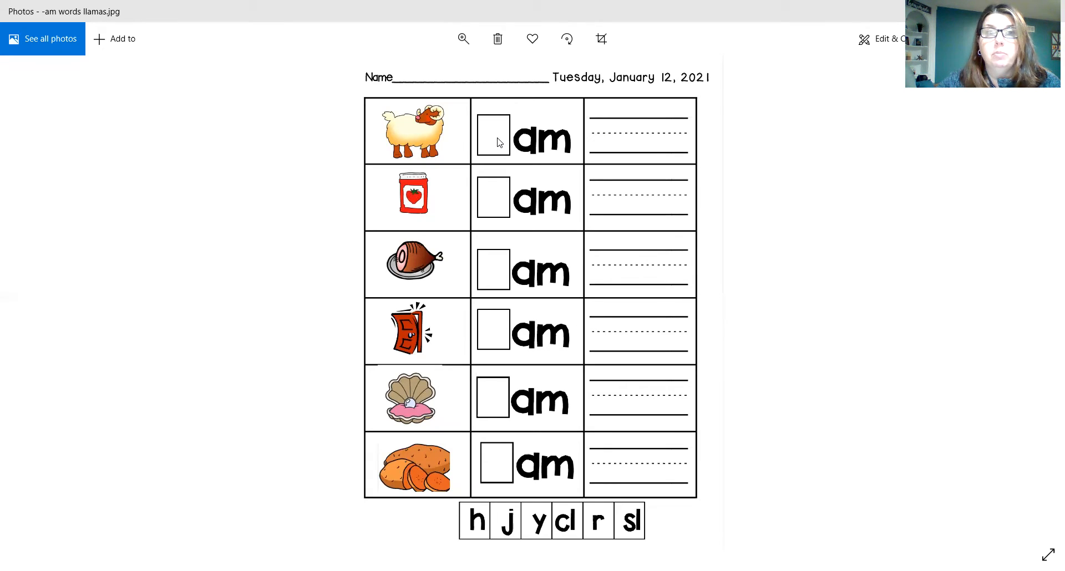
{"action": "mouse_move", "coordinate": [402, 133]}
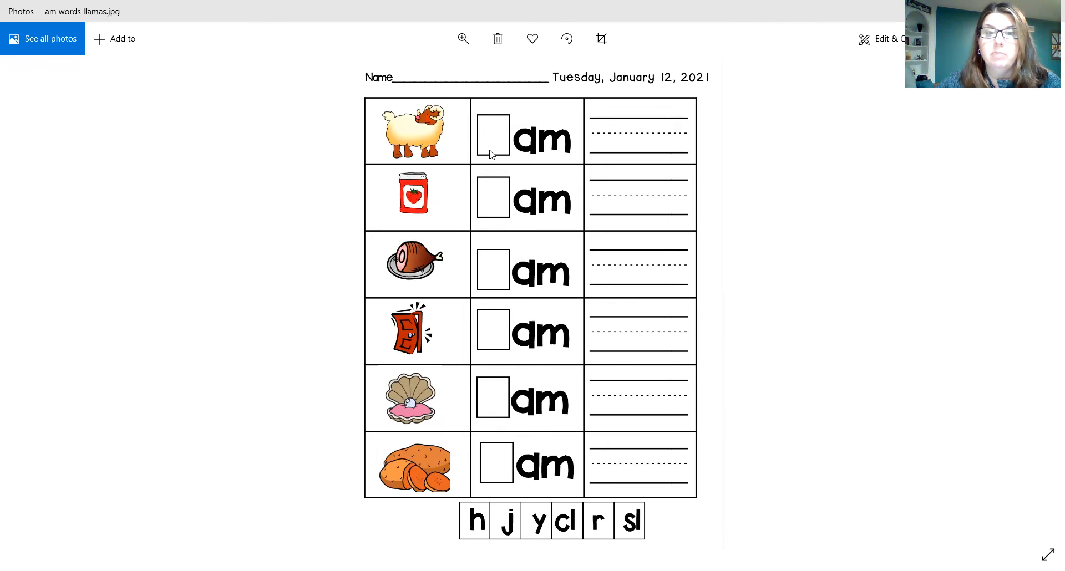
{"action": "mouse_move", "coordinate": [495, 143]}
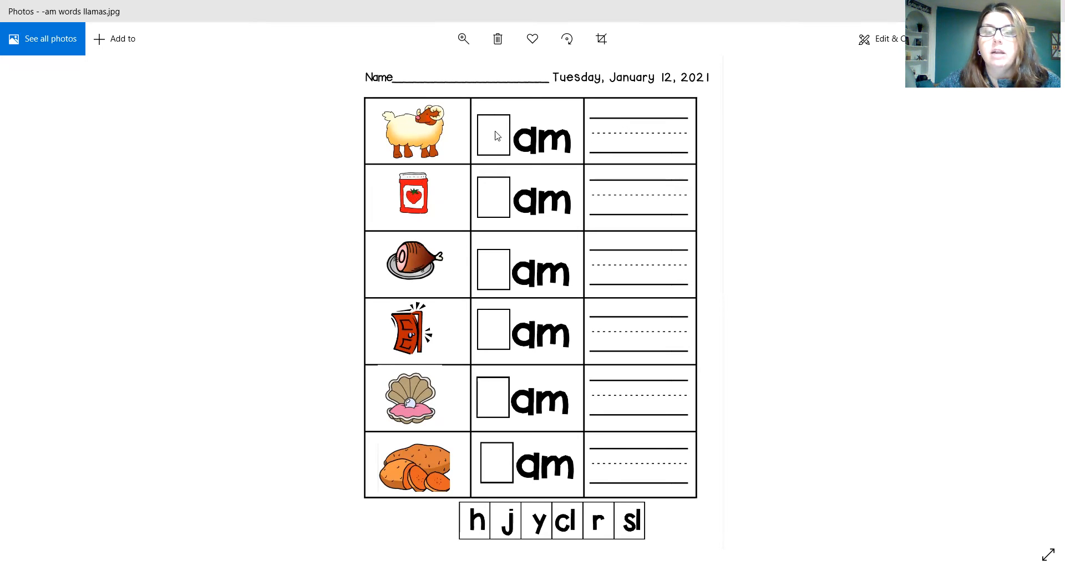
{"action": "mouse_move", "coordinate": [609, 142]}
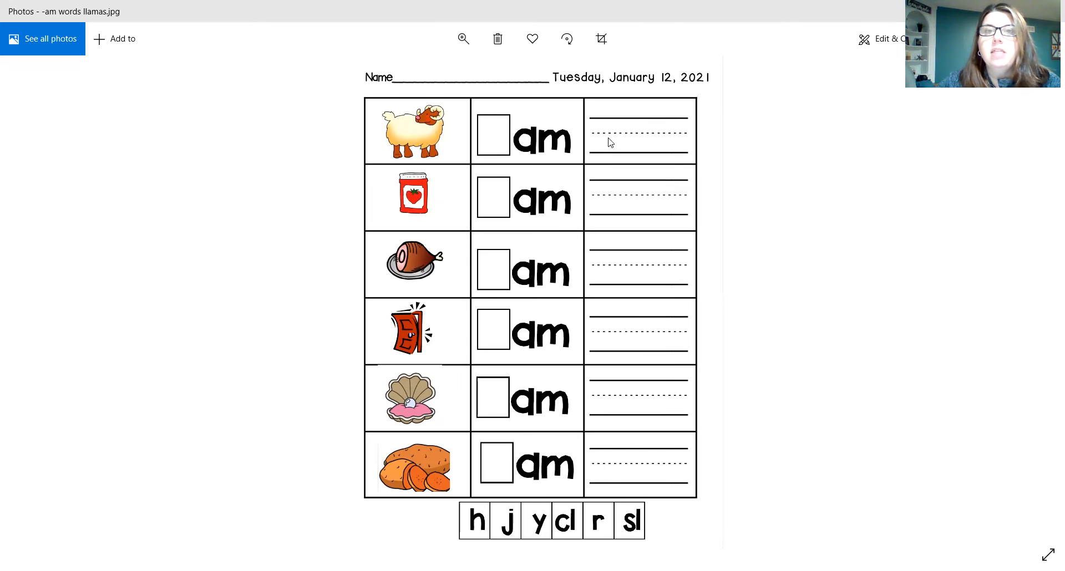
{"action": "mouse_move", "coordinate": [500, 152]}
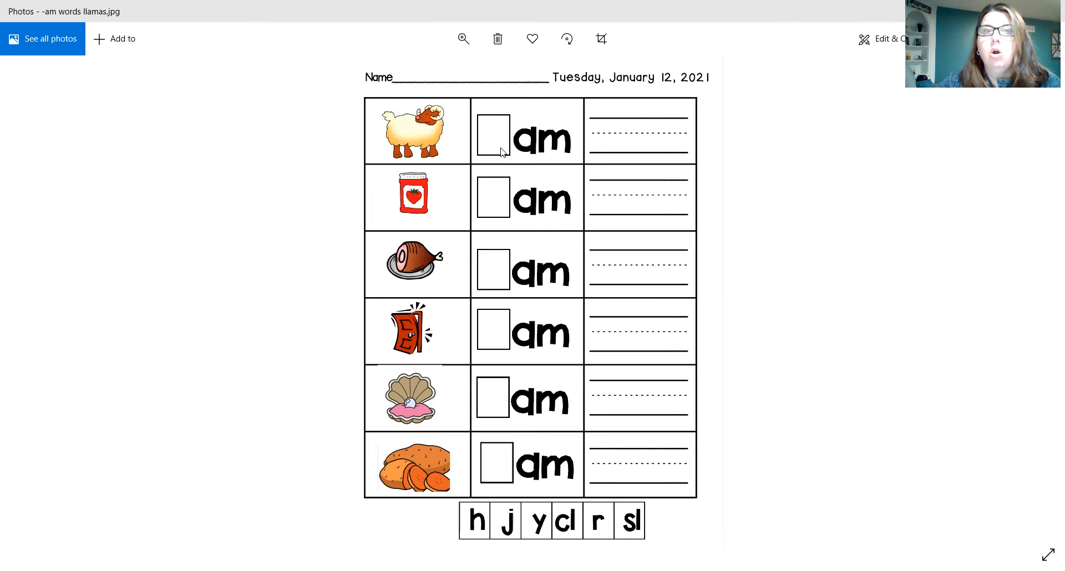
{"action": "mouse_move", "coordinate": [547, 144]}
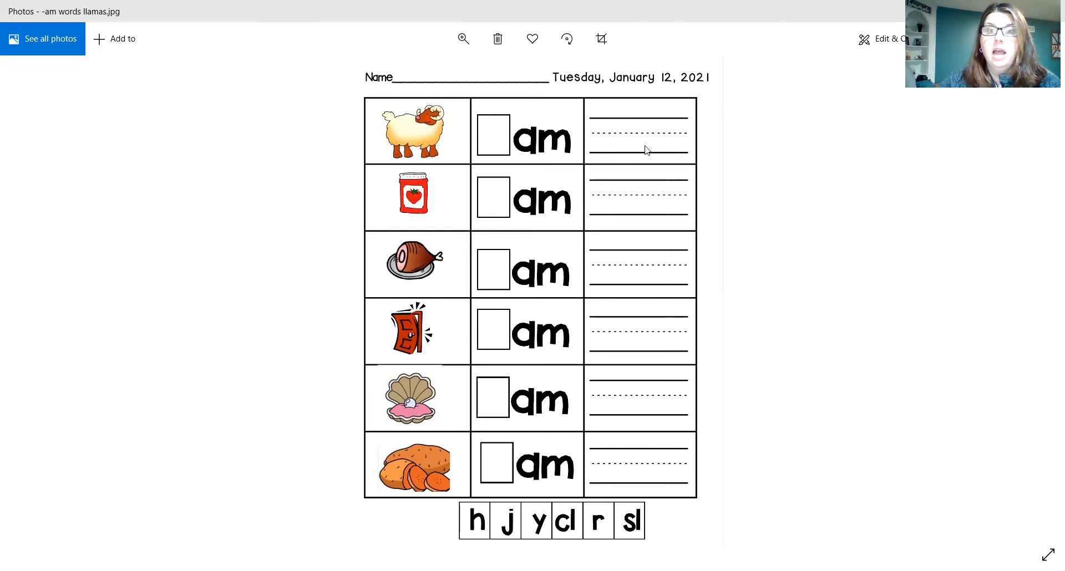
{"action": "mouse_move", "coordinate": [431, 184]}
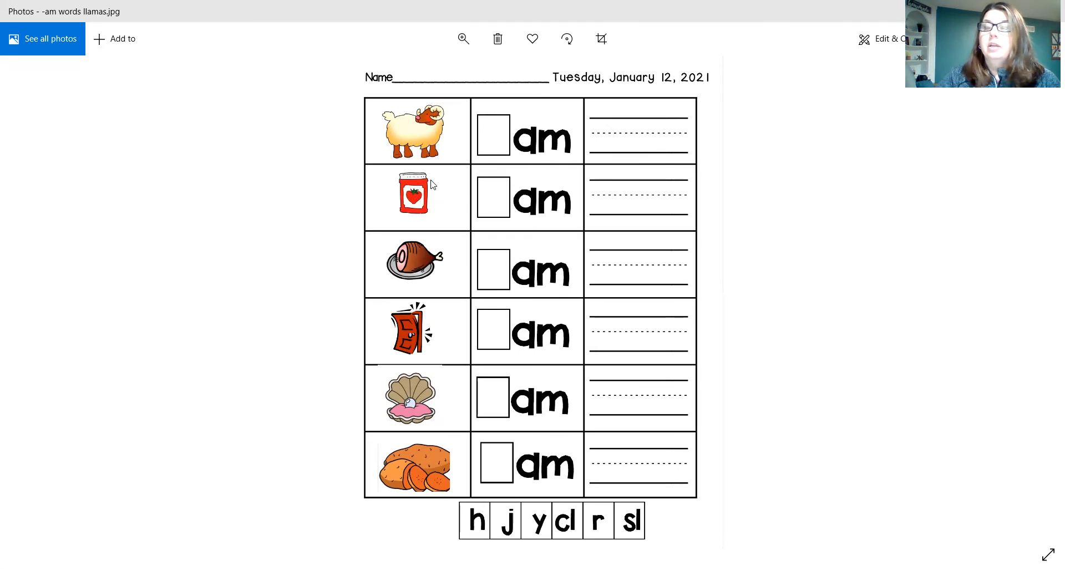
{"action": "mouse_move", "coordinate": [407, 258]}
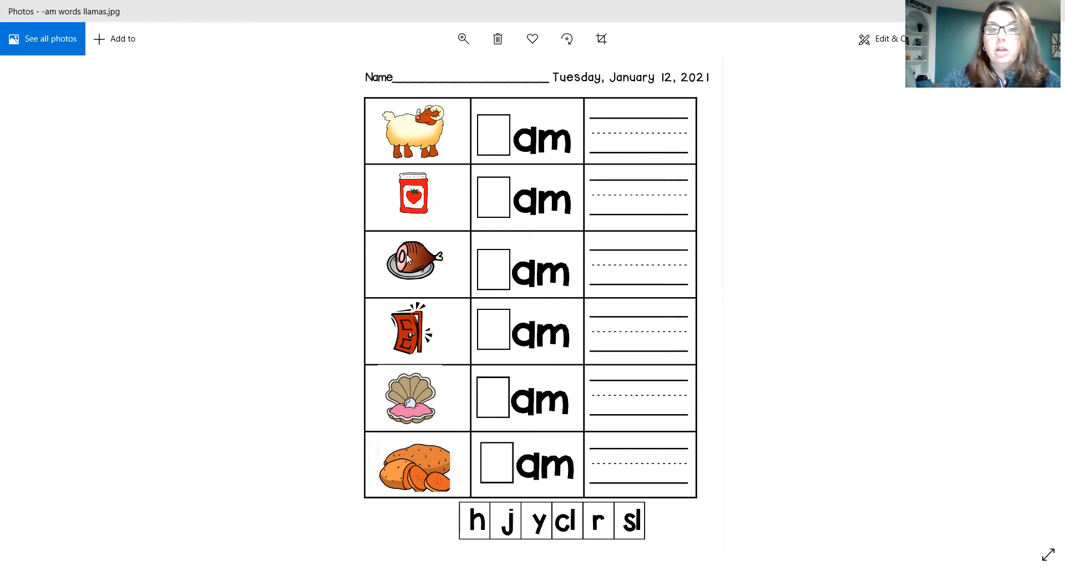
{"action": "mouse_move", "coordinate": [419, 325]}
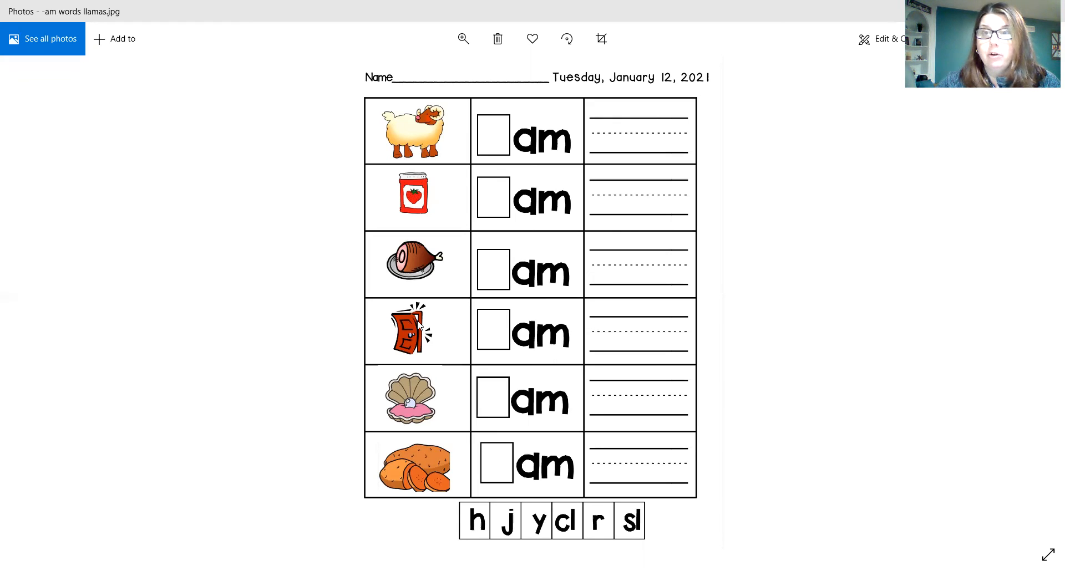
{"action": "mouse_move", "coordinate": [270, 115]}
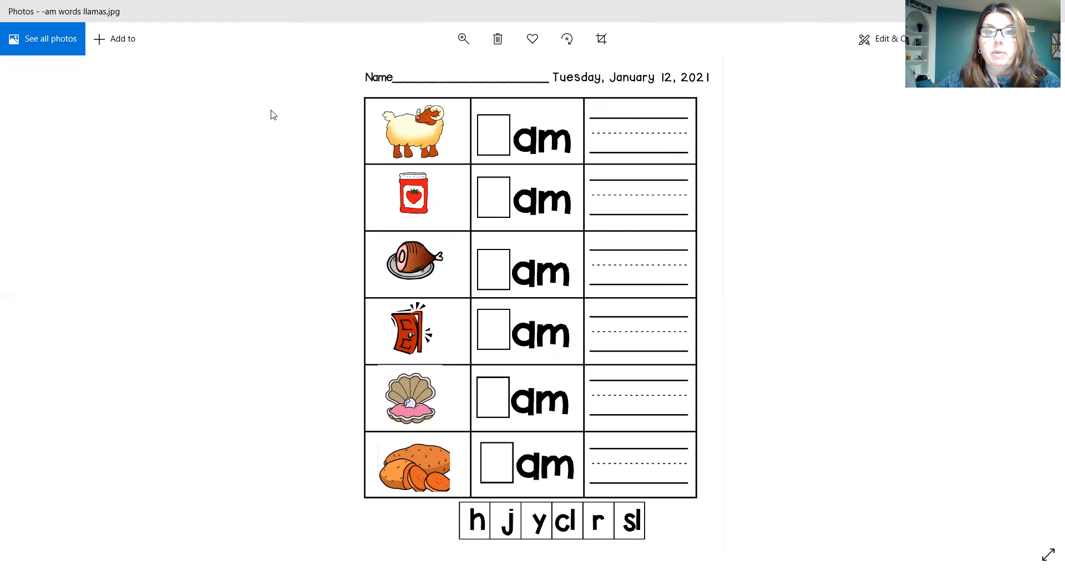
{"action": "mouse_move", "coordinate": [387, 200]}
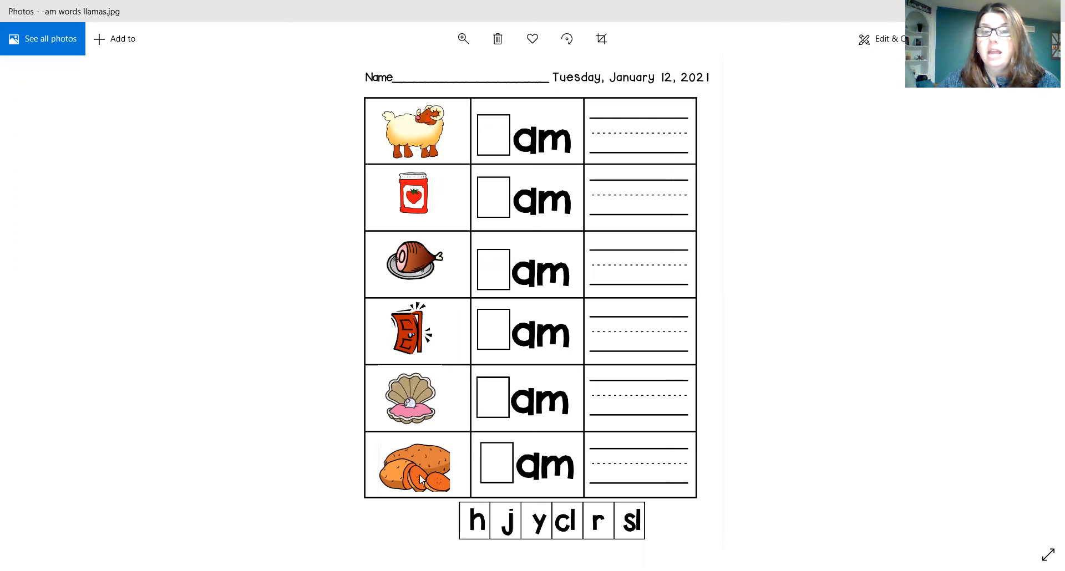
{"action": "mouse_move", "coordinate": [781, 298]}
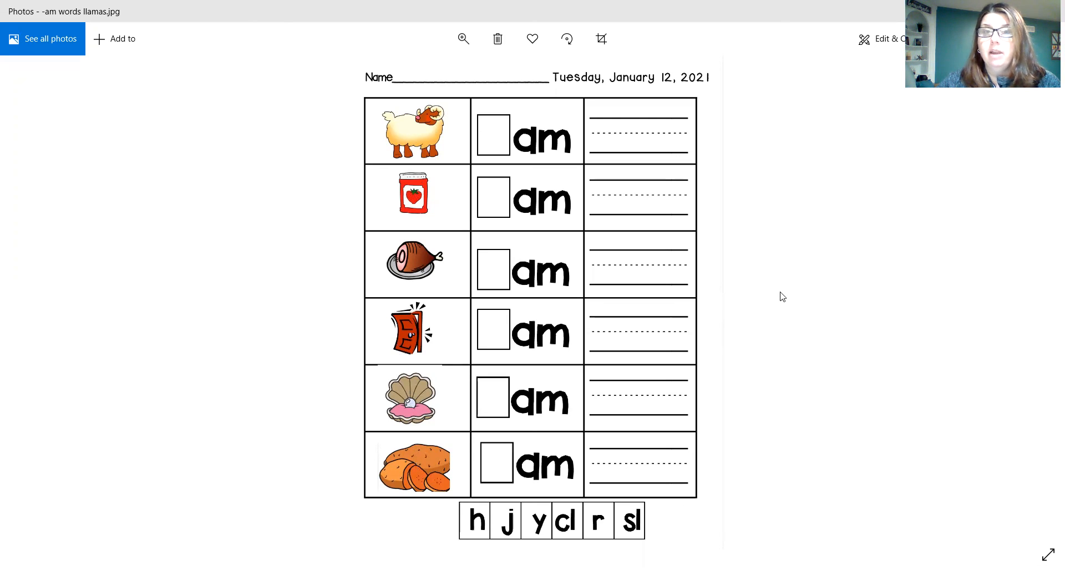